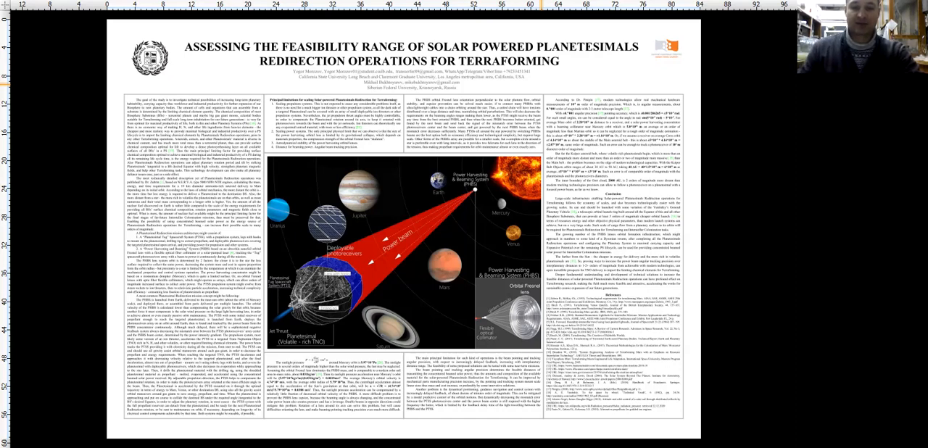
mouse_move(526, 87)
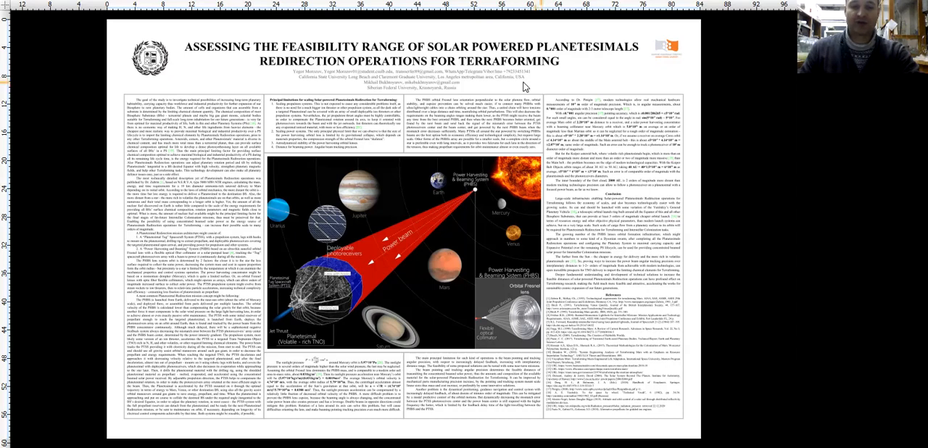